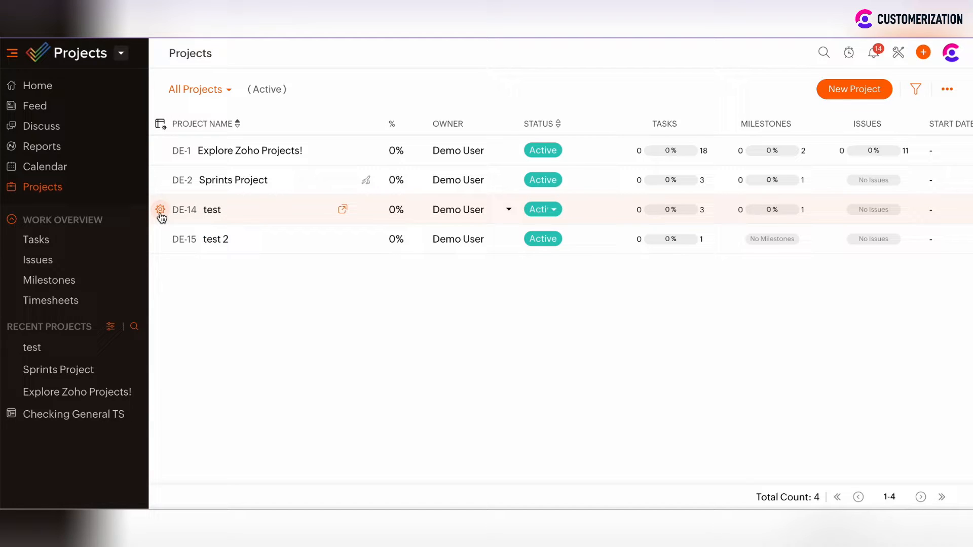
Step: Archive the 'test' project (DE-14) and confirm, leaving three active projects
left_click(160, 209)
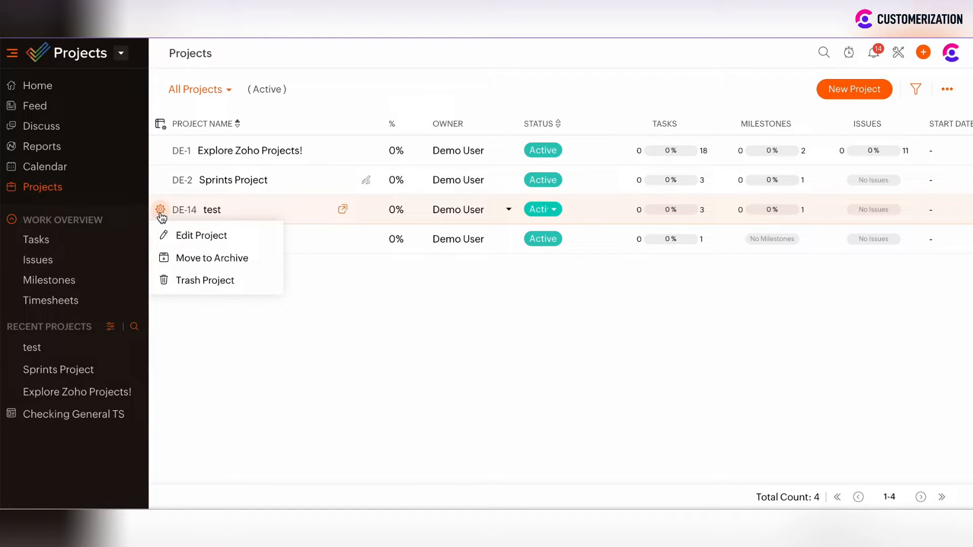
mouse_move(212, 258)
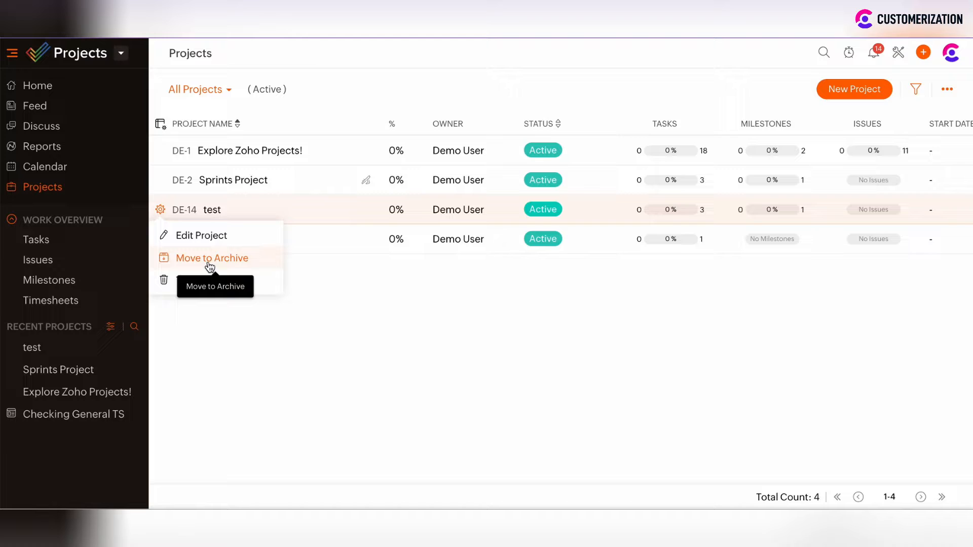
left_click(211, 258)
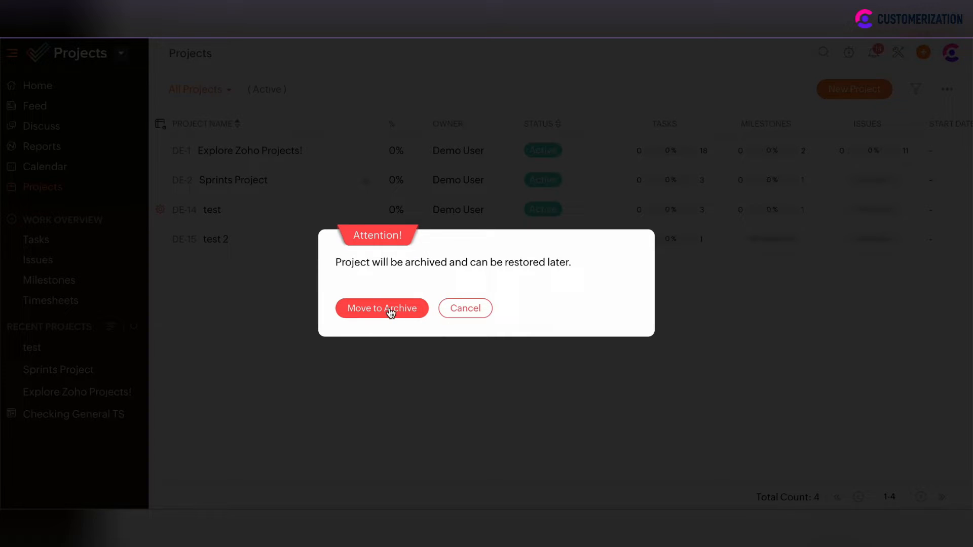
left_click(381, 309)
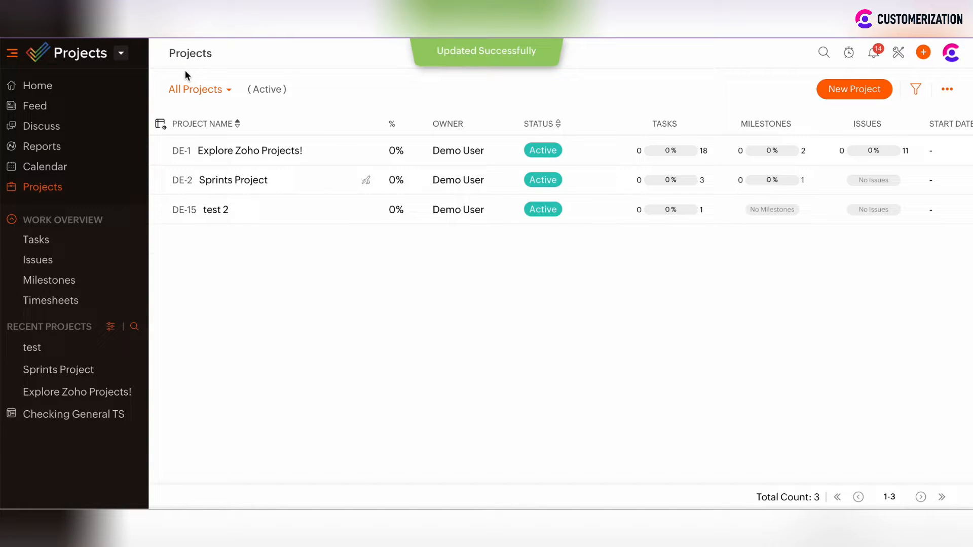
Step: Switch the project view from All Projects to Archived Projects
left_click(196, 88)
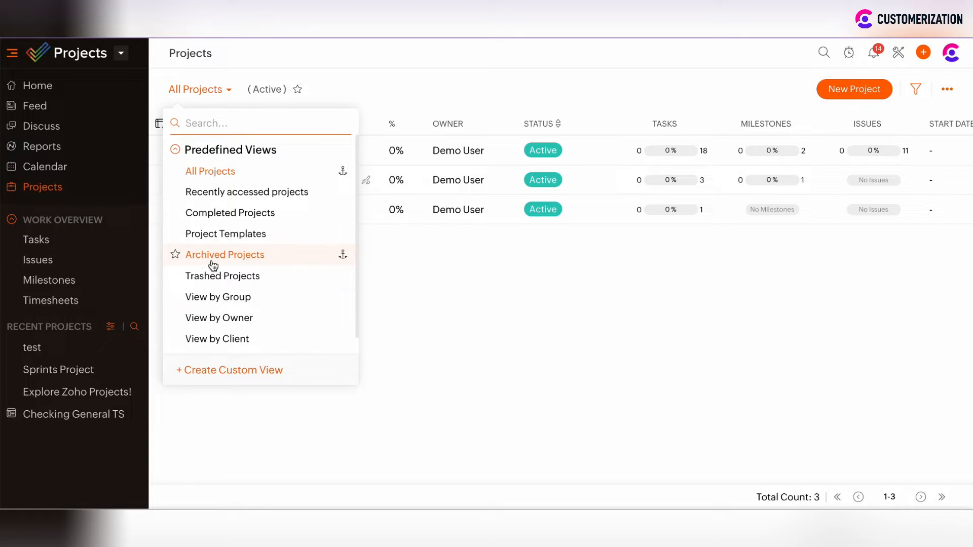
mouse_move(245, 261)
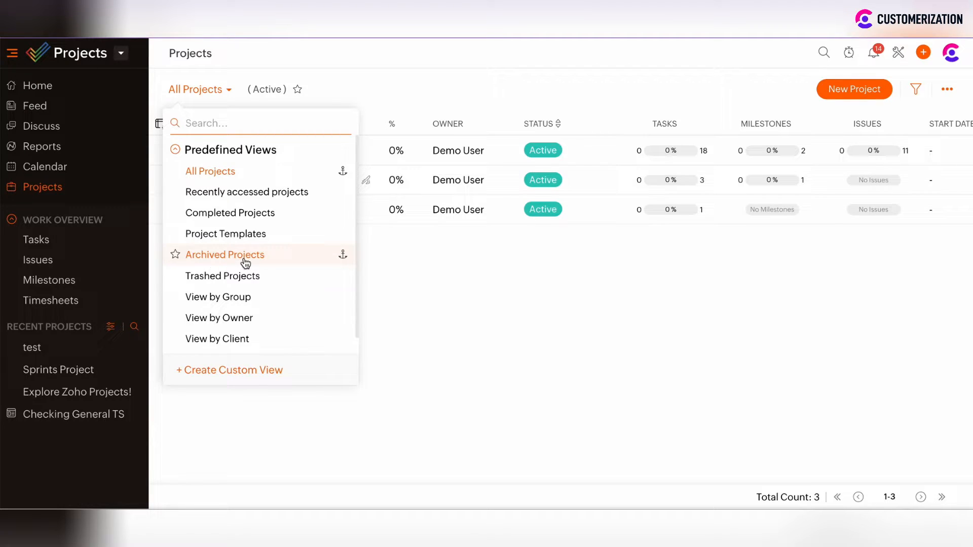
left_click(225, 254)
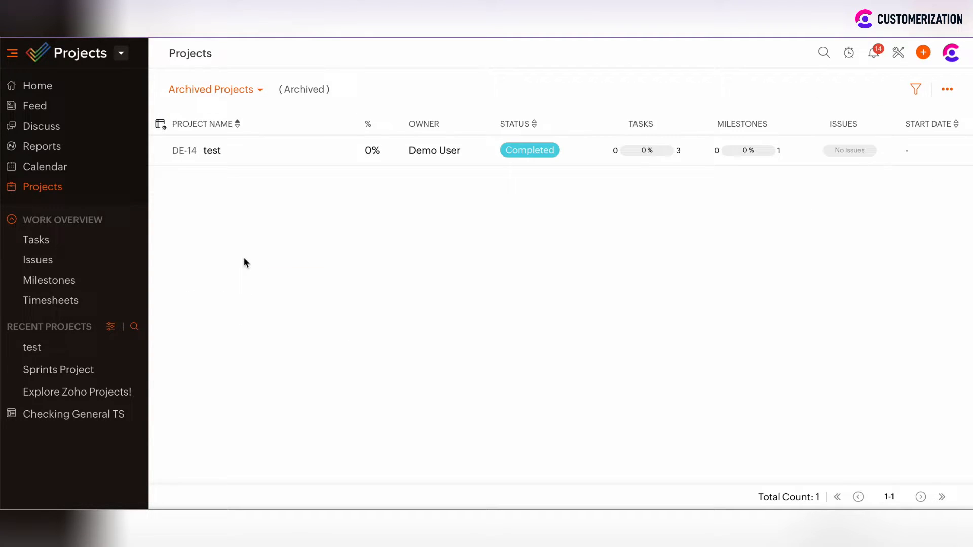
mouse_move(512, 163)
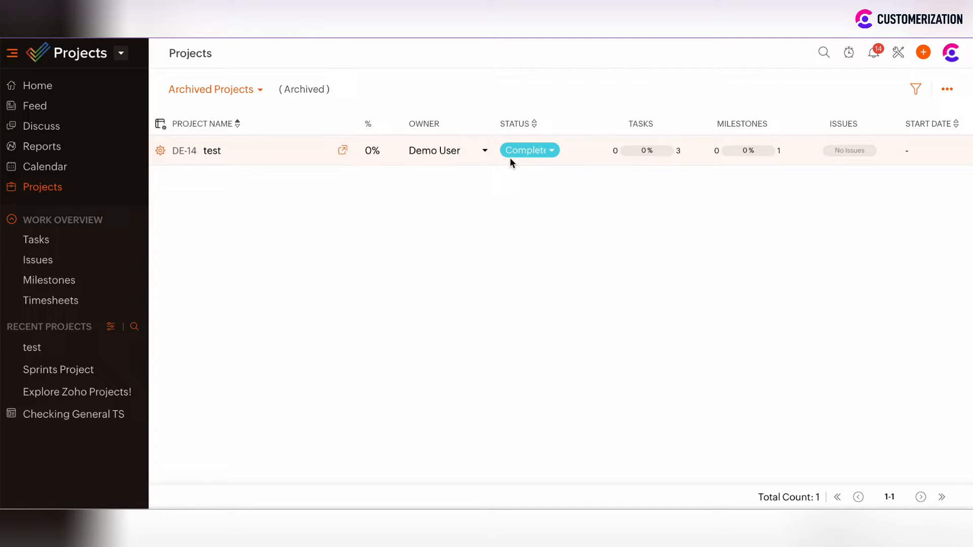
mouse_move(527, 153)
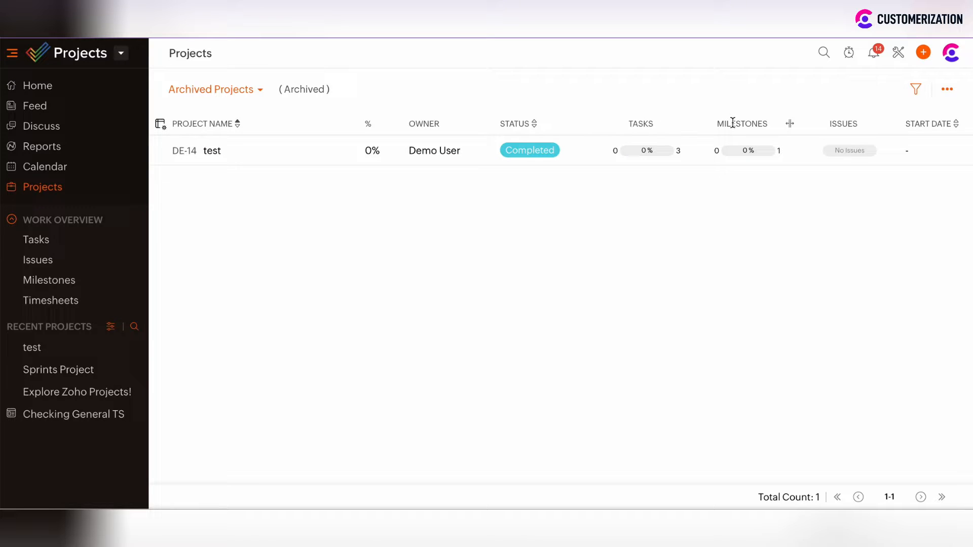
mouse_move(844, 123)
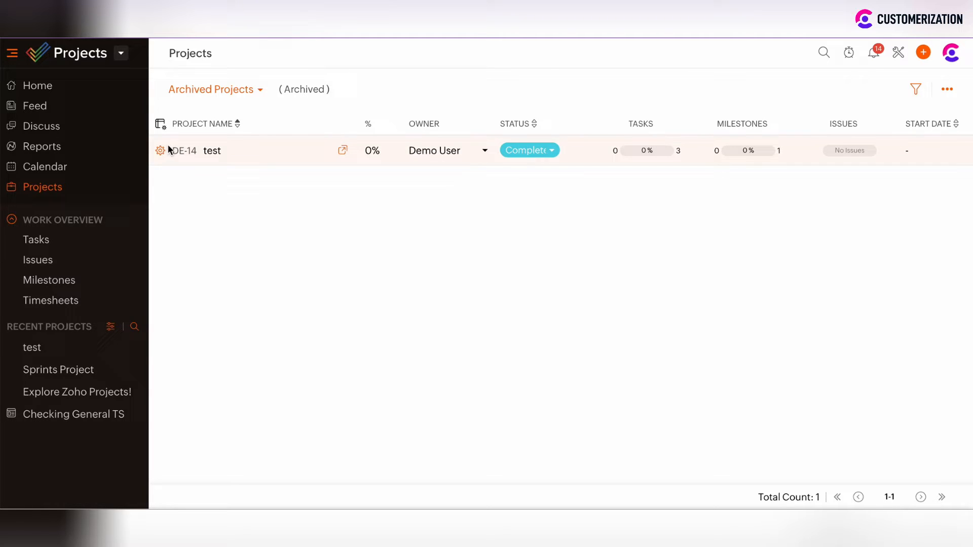
Step: Move the archived 'test' project back to active and confirm
left_click(160, 150)
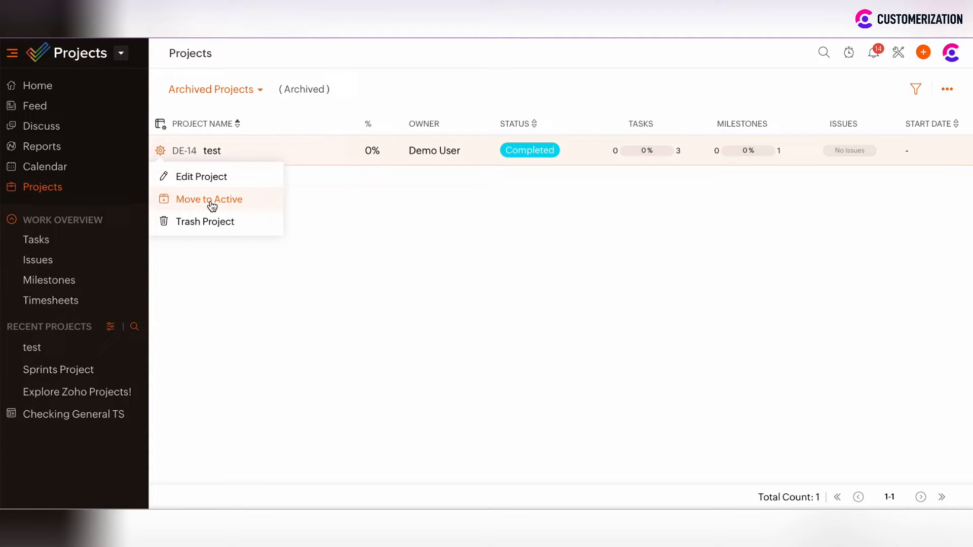
left_click(210, 199)
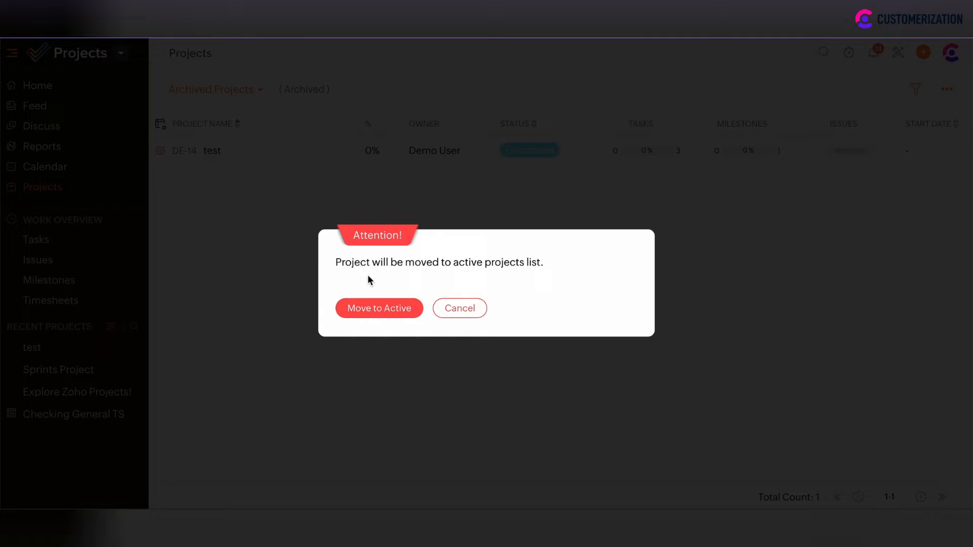
left_click(378, 308)
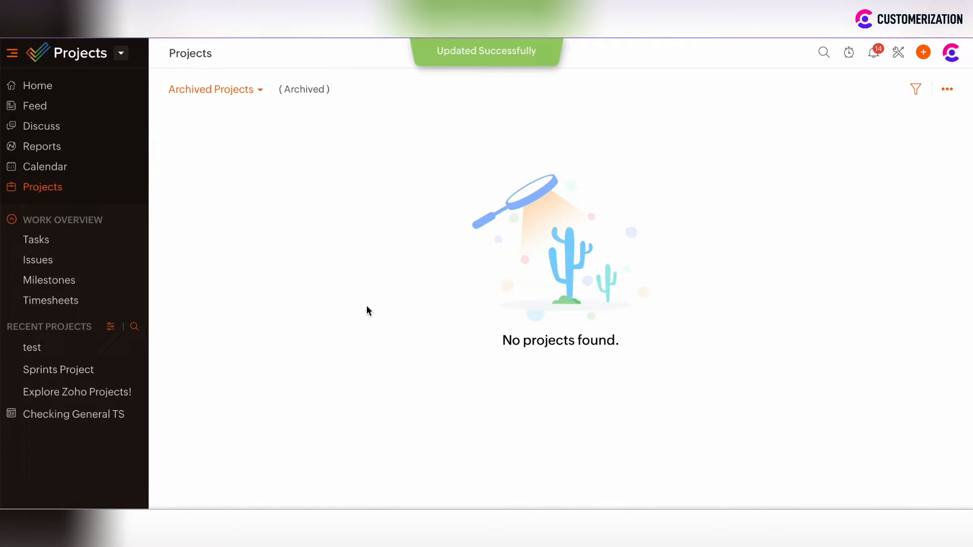
Step: Back in All Projects, move 'test 2' (DE-15) to the trash
left_click(210, 89)
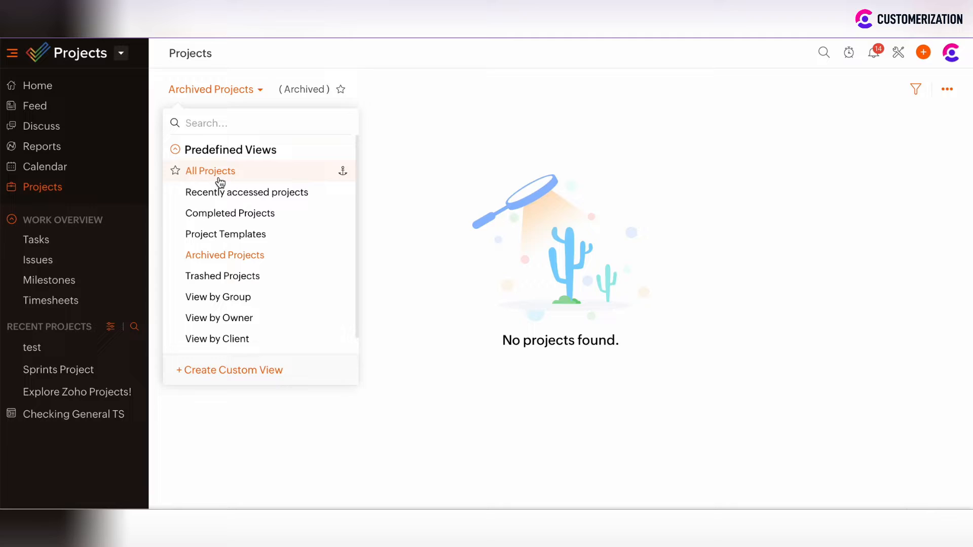
left_click(210, 171)
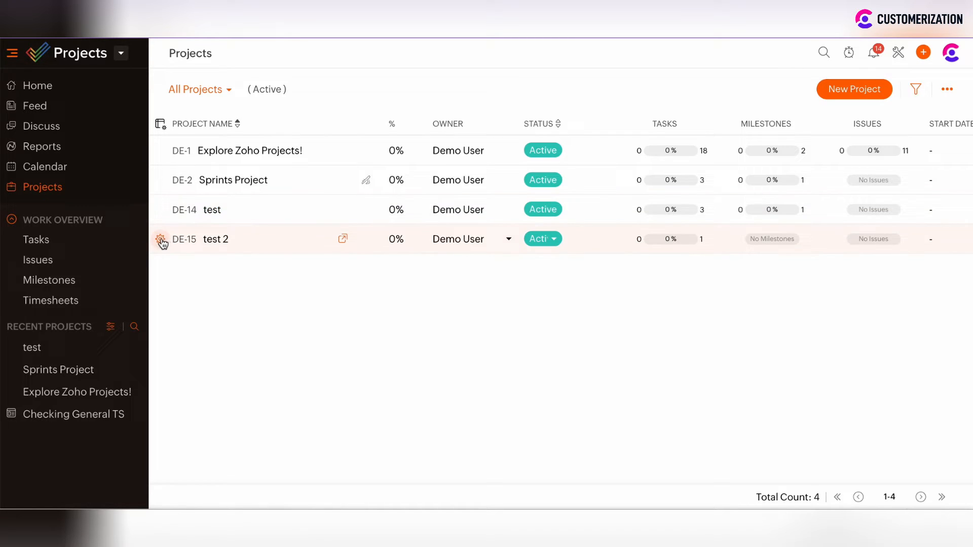
left_click(161, 239)
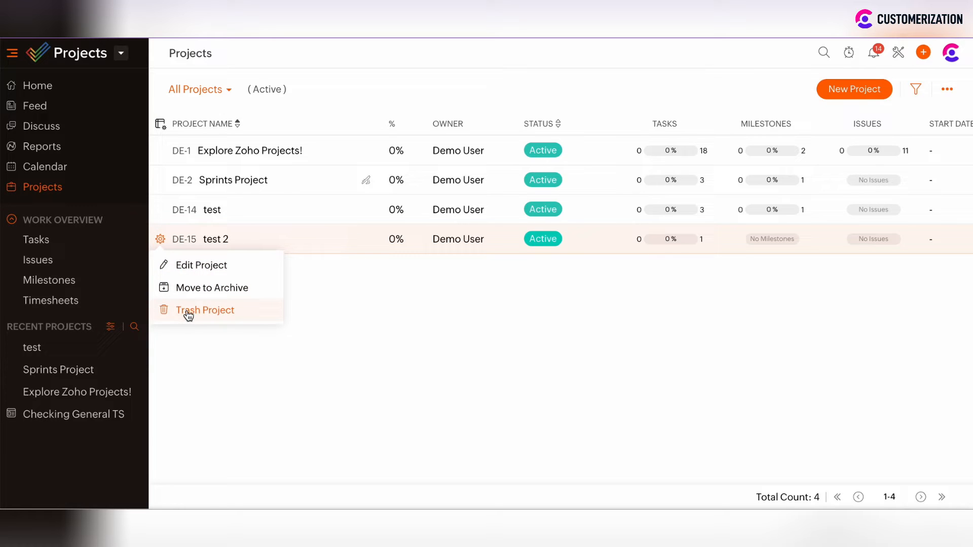
left_click(204, 310)
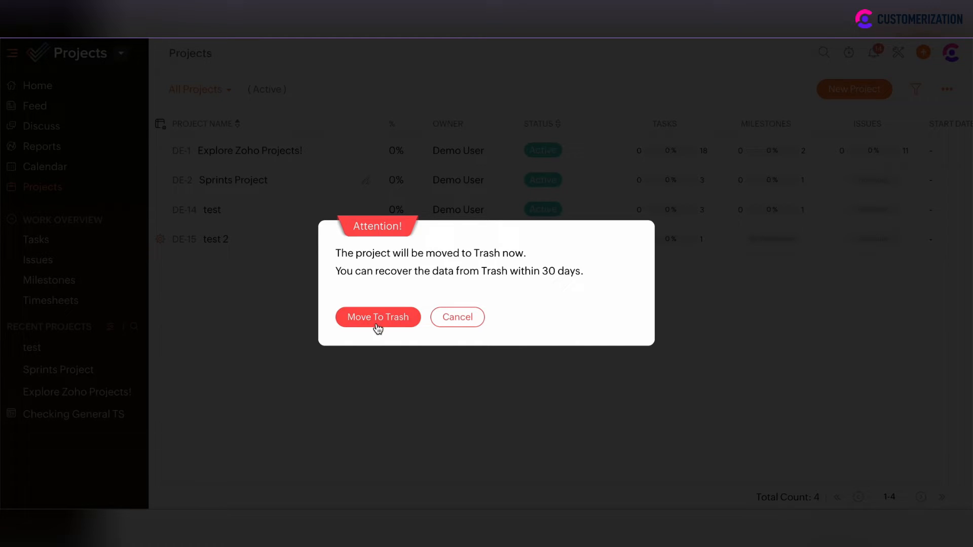
left_click(377, 317)
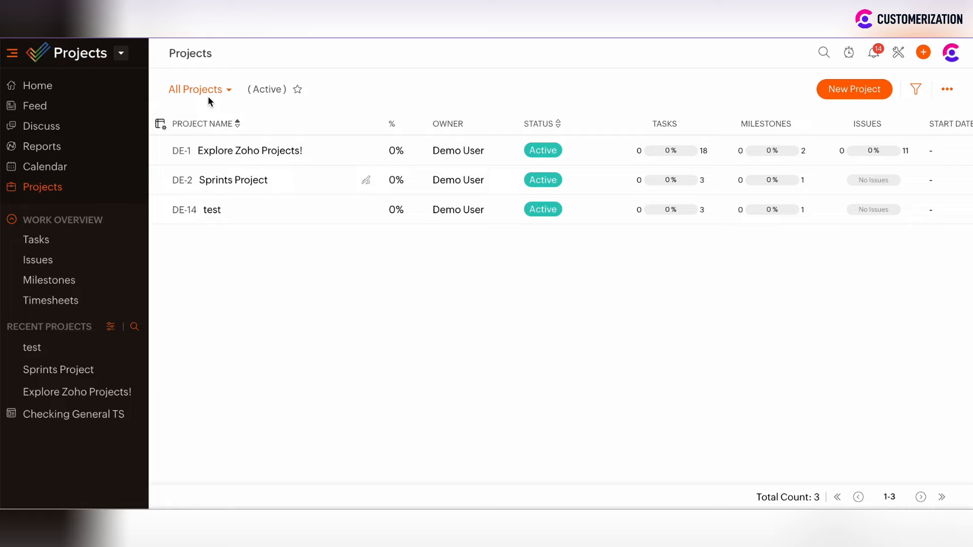
Step: Switch the project view to Trashed Projects, showing 'test 2' (DE-15)
left_click(196, 88)
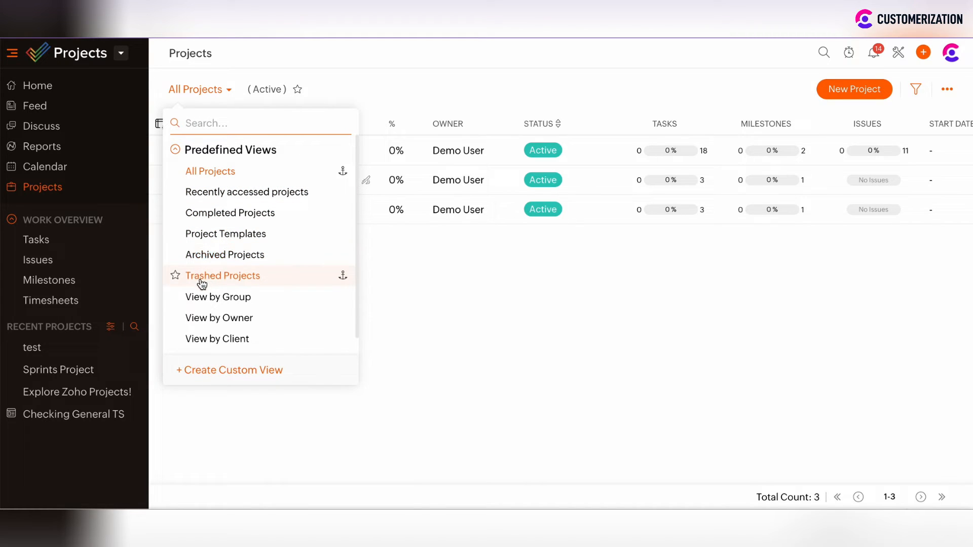
left_click(222, 276)
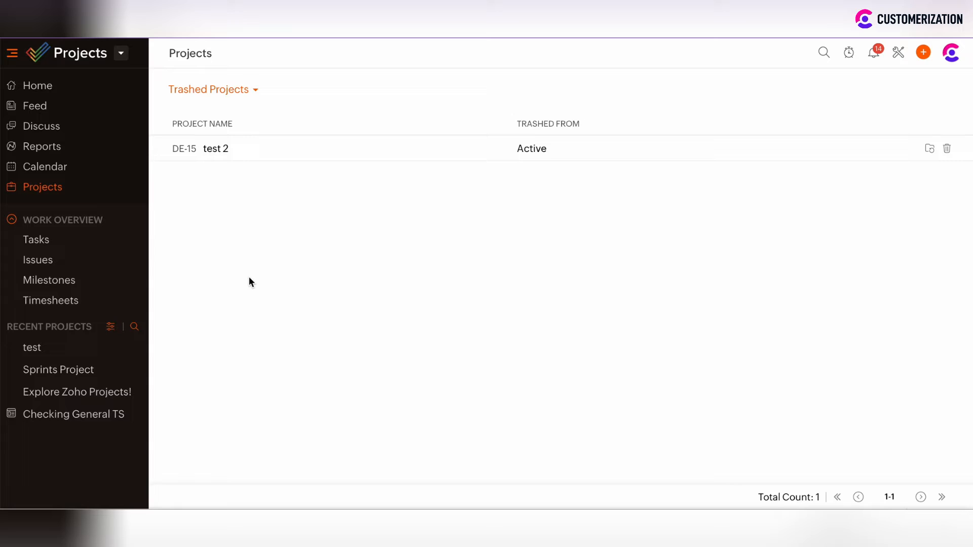
mouse_move(249, 259)
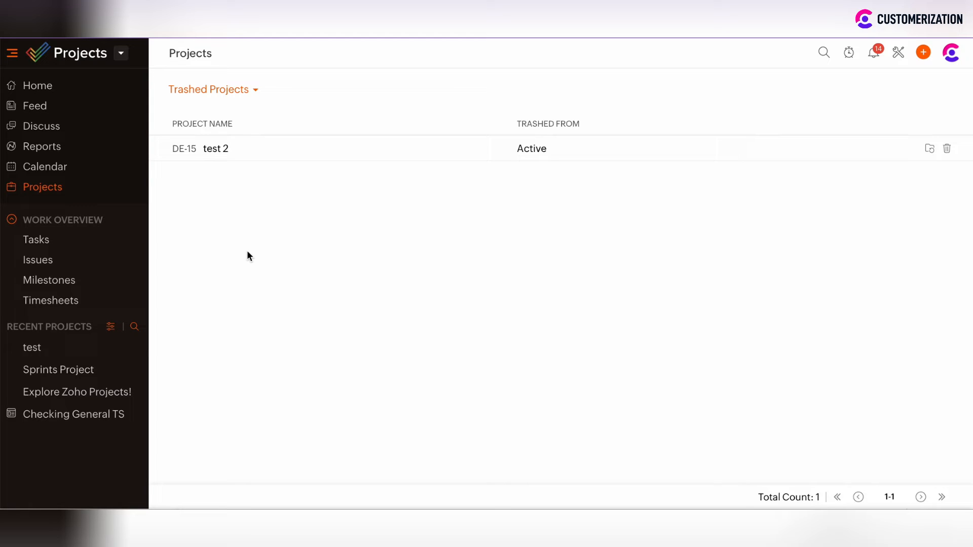
mouse_move(591, 304)
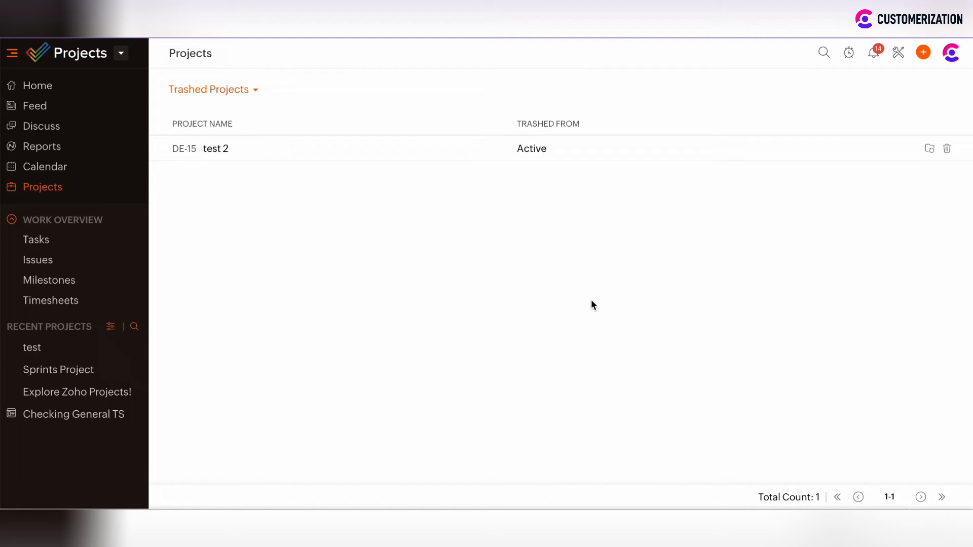
mouse_move(681, 304)
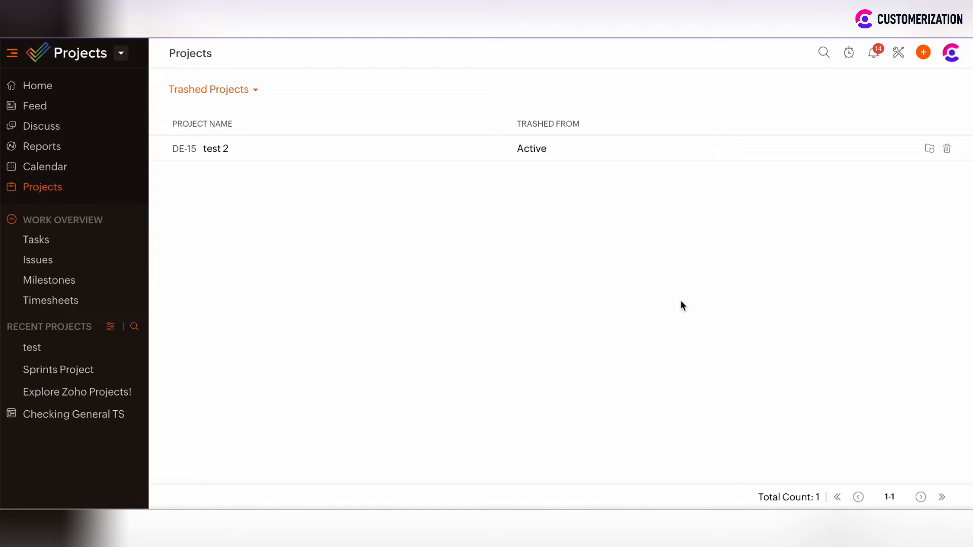
mouse_move(948, 152)
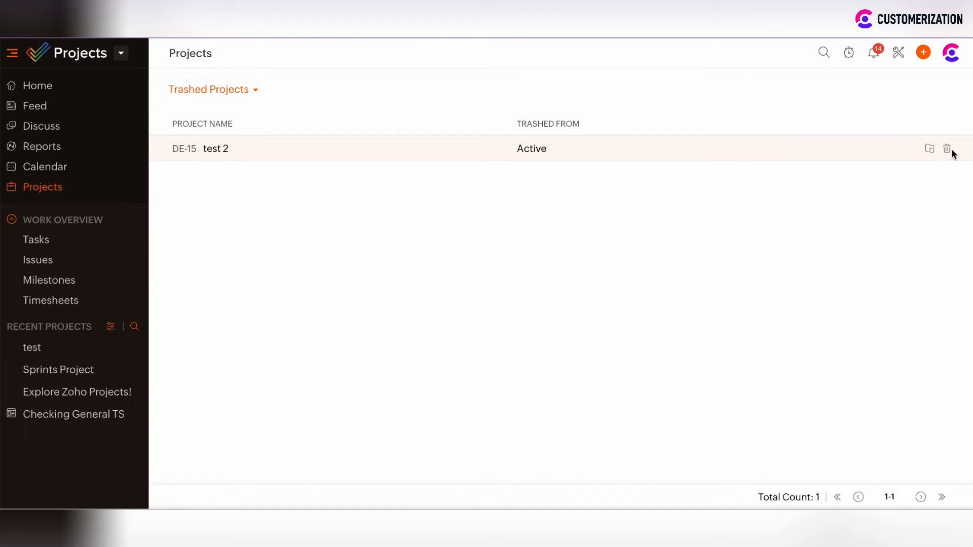
mouse_move(948, 149)
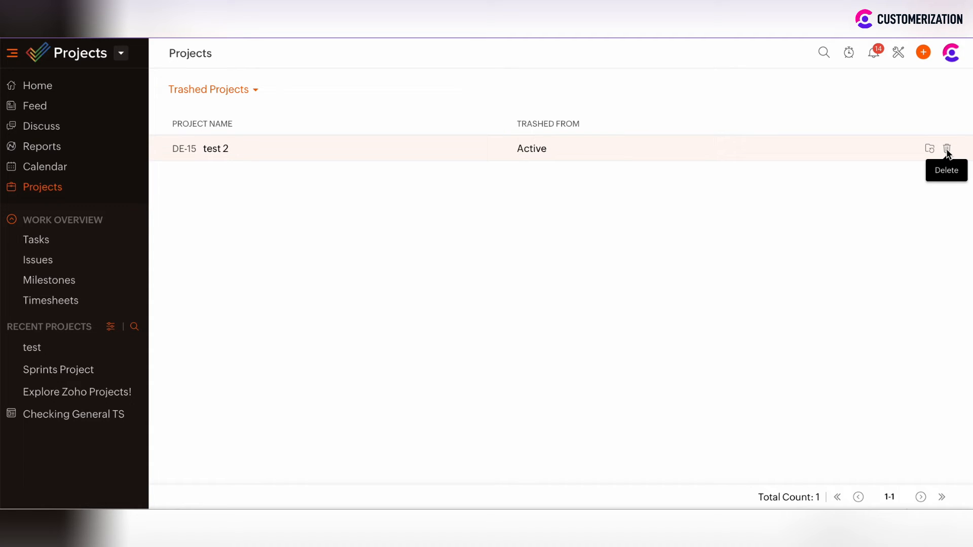
mouse_move(929, 149)
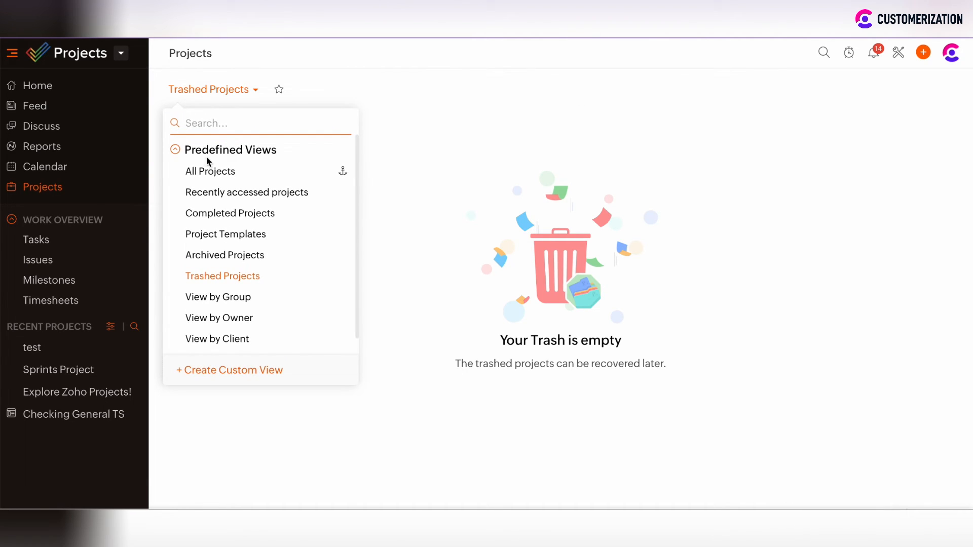
Step: Switch the view back to All Projects, now listing four active projects
left_click(209, 171)
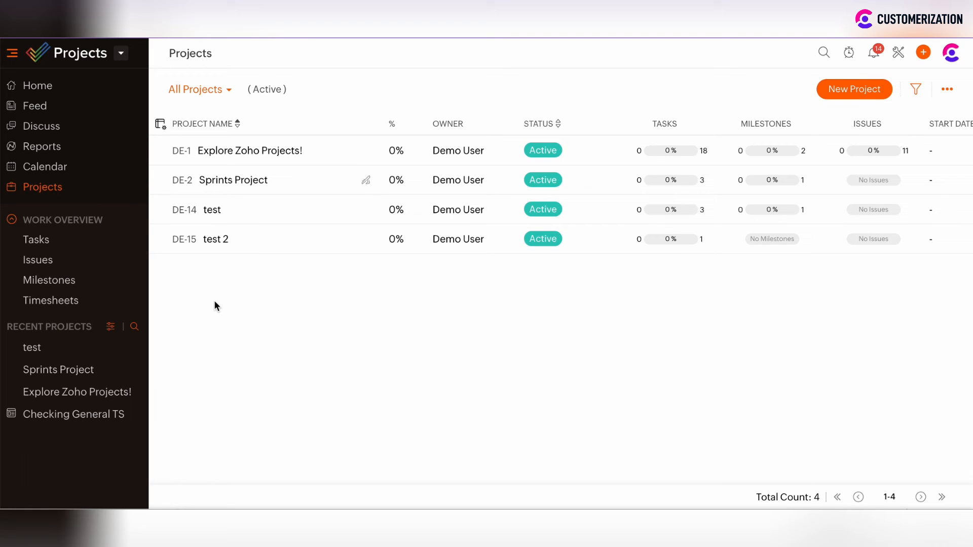
mouse_move(228, 259)
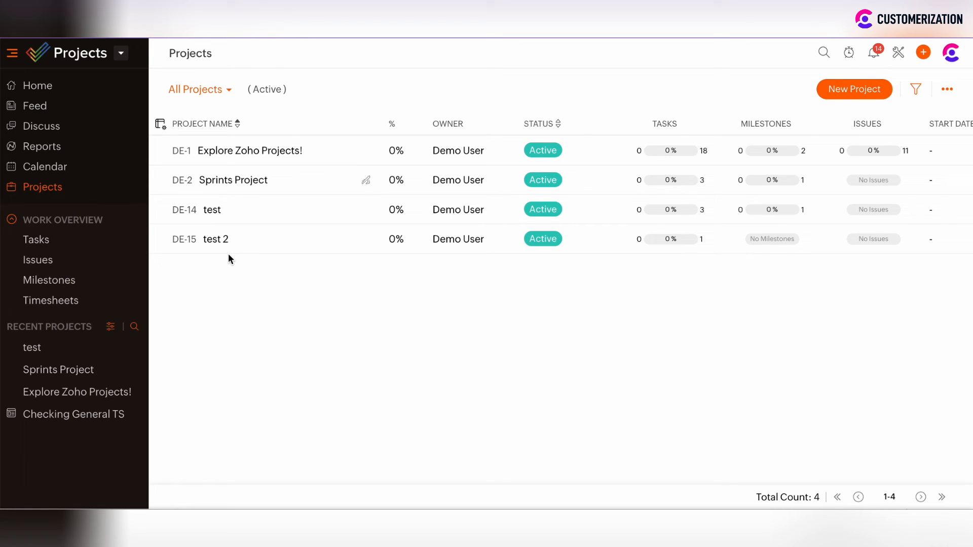